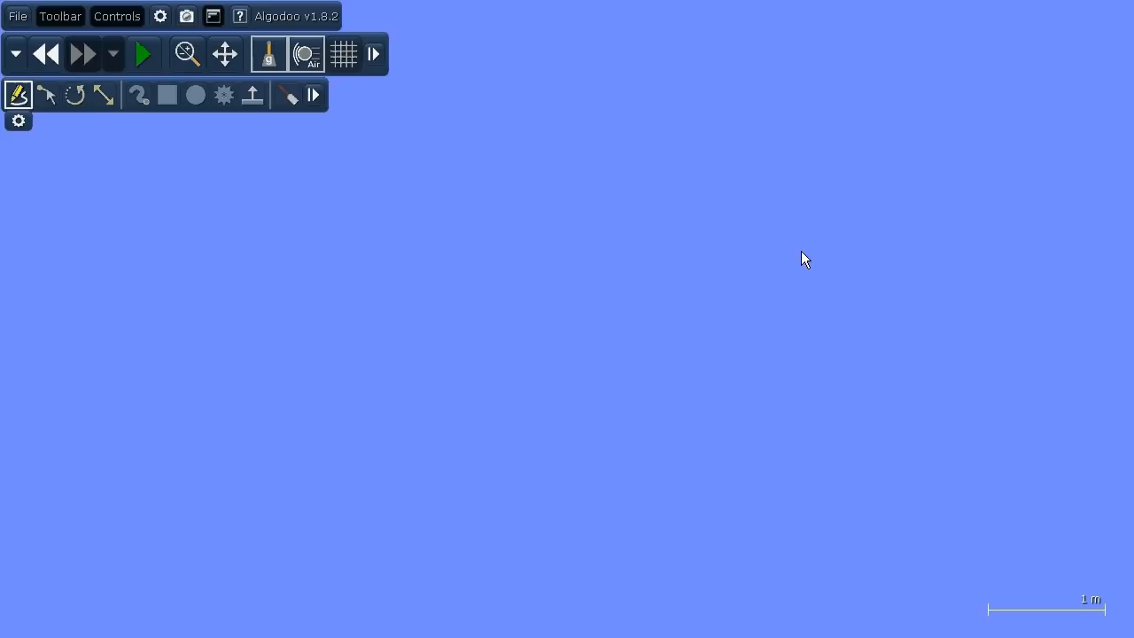
{"action": "mouse_move", "coordinate": [399, 271]}
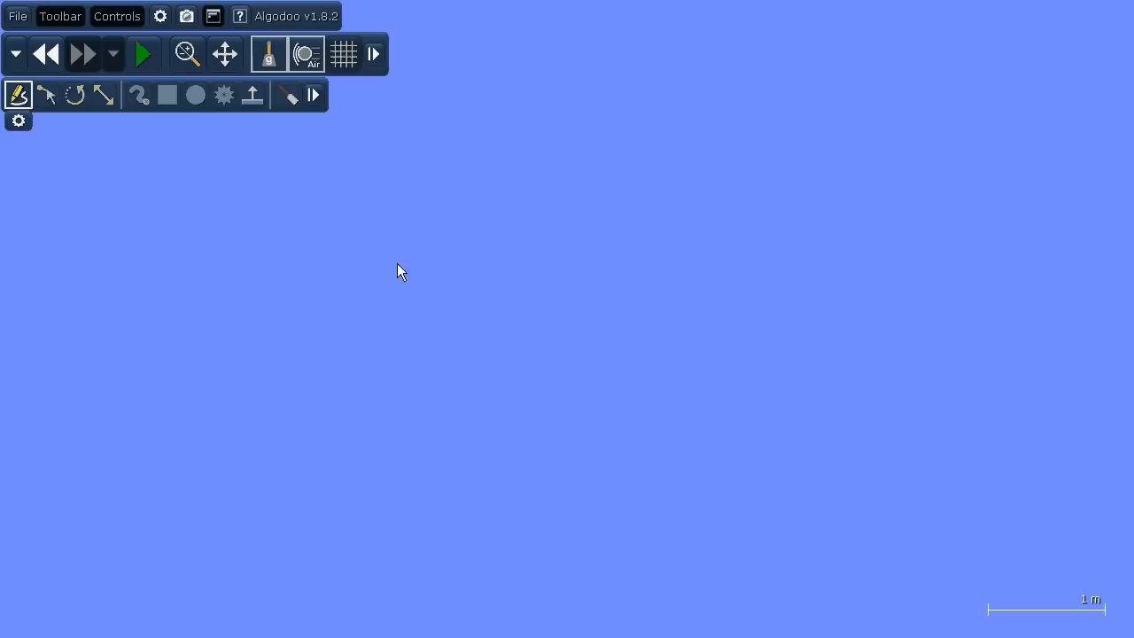
{"action": "mouse_move", "coordinate": [170, 126]}
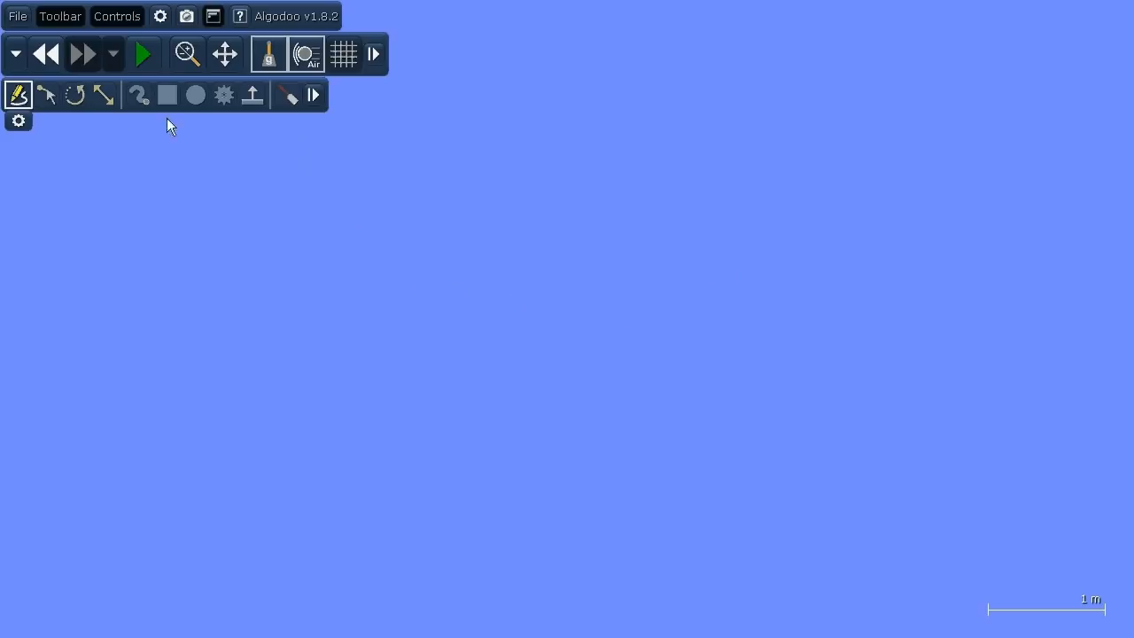
{"action": "mouse_move", "coordinate": [278, 149]}
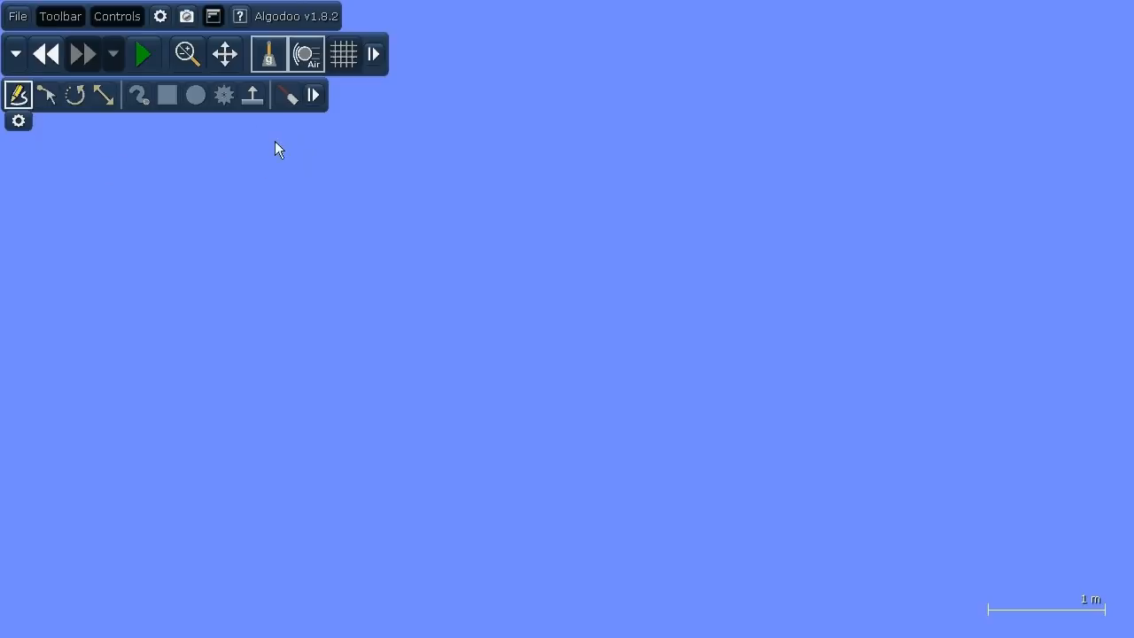
{"action": "mouse_move", "coordinate": [344, 156]}
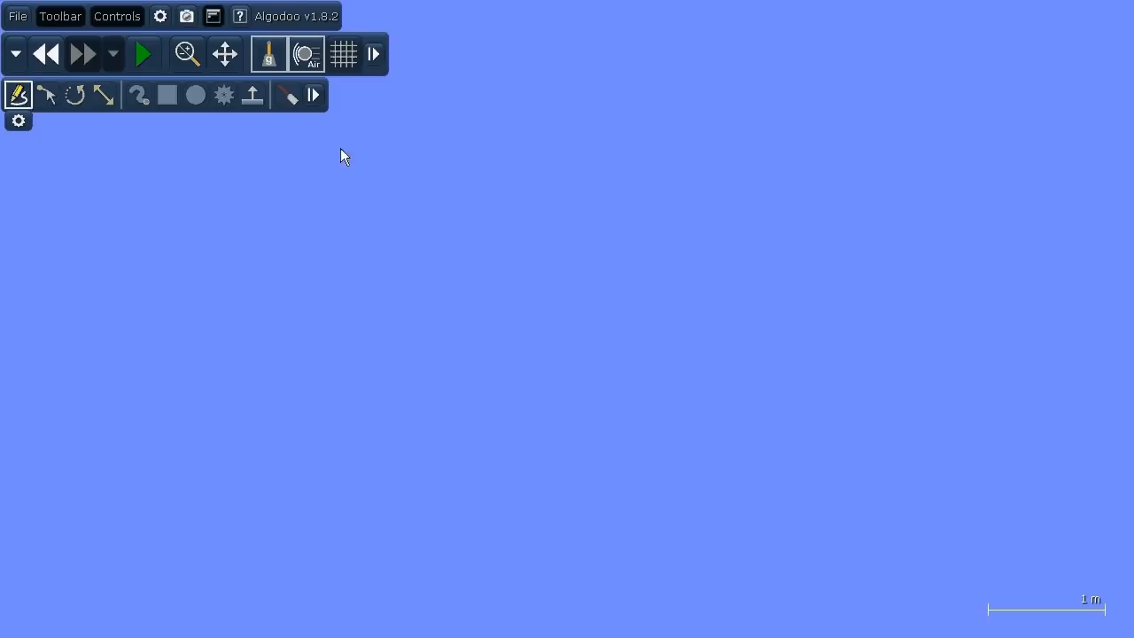
Step: Expand the toolbar to show every tool, then collapse it to only the Sketch tool
{"action": "left_click", "coordinate": [314, 95]}
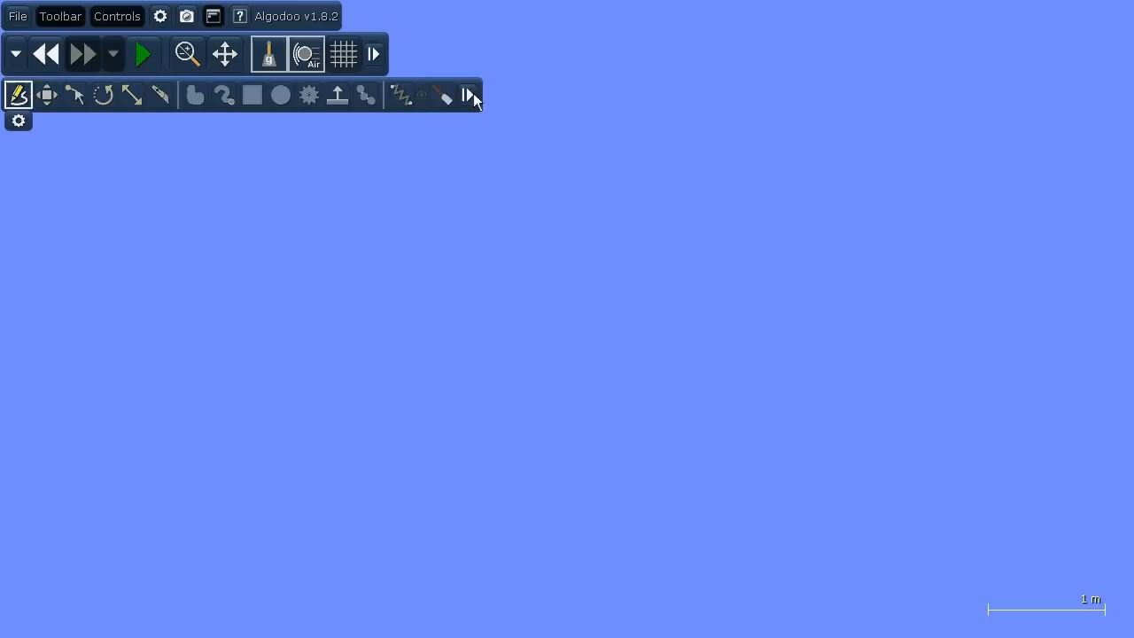
{"action": "left_click", "coordinate": [467, 95]}
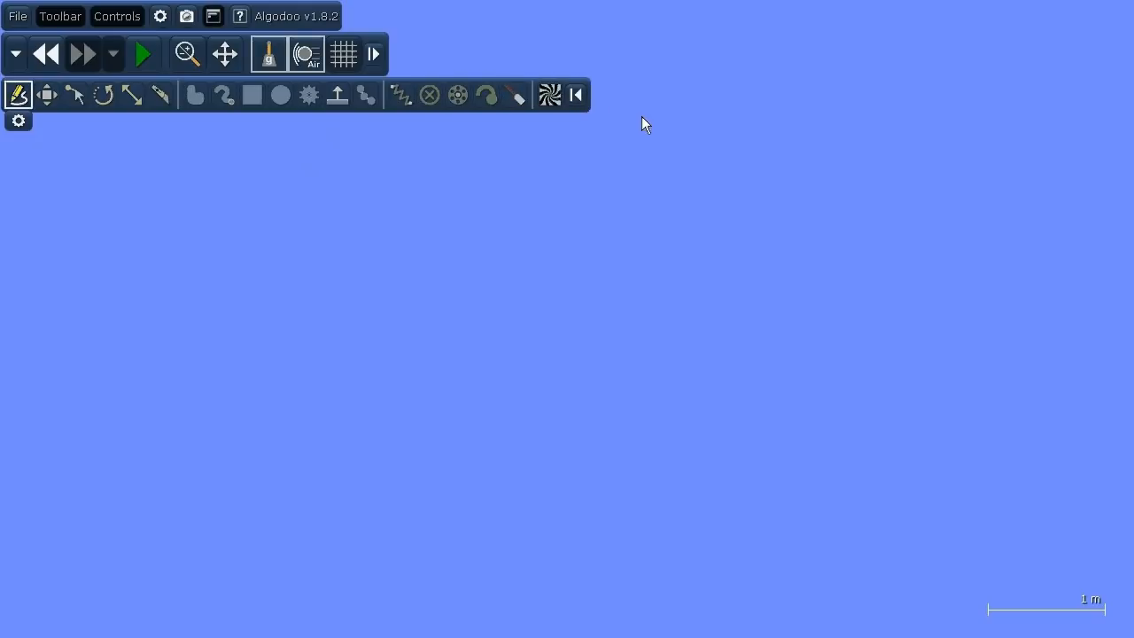
{"action": "mouse_move", "coordinate": [301, 143]}
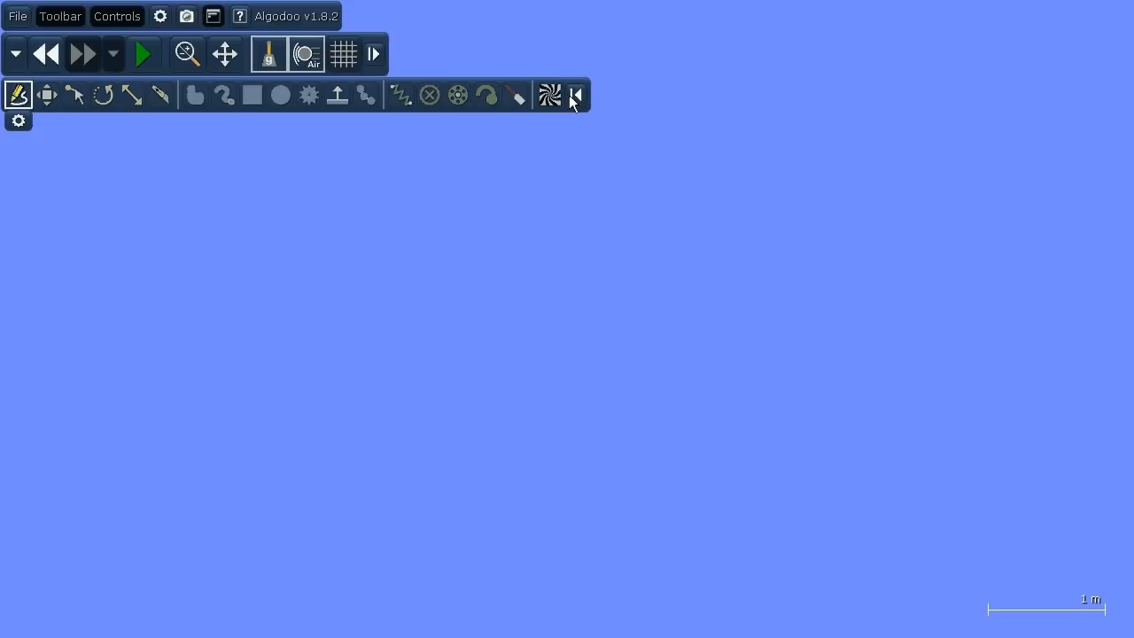
{"action": "left_click", "coordinate": [575, 95]}
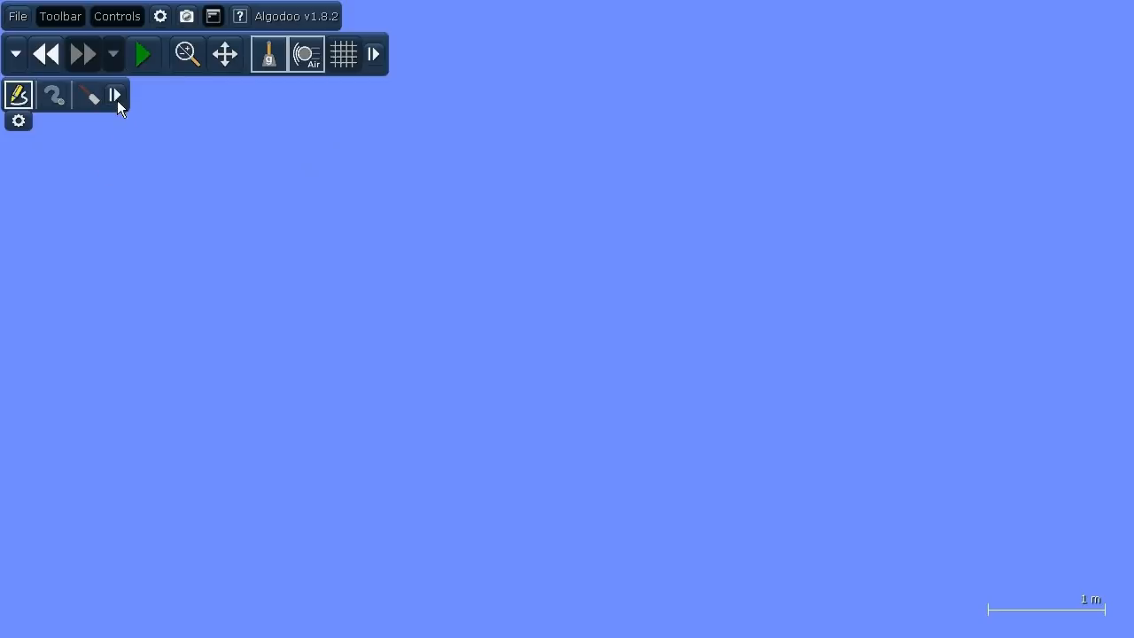
{"action": "left_click", "coordinate": [116, 95]}
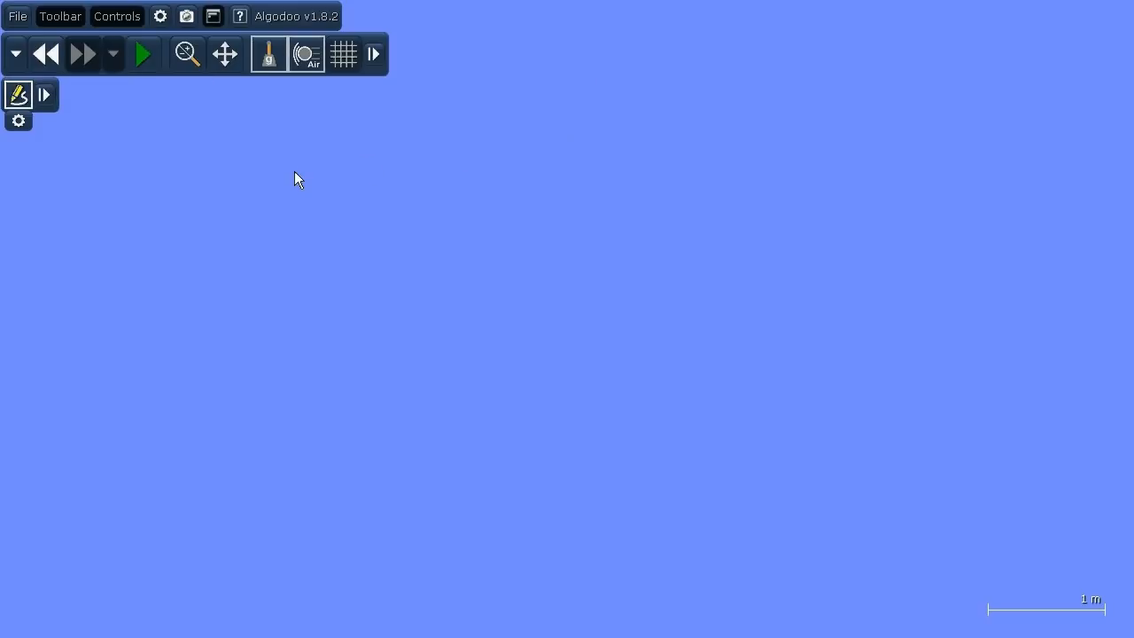
Step: Sketch a rounded polygon at upper left and change its material from wood to steel (7.8 kg/m²)
{"action": "left_click_drag", "start_coordinate": [297, 177], "coordinate": [424, 298]}
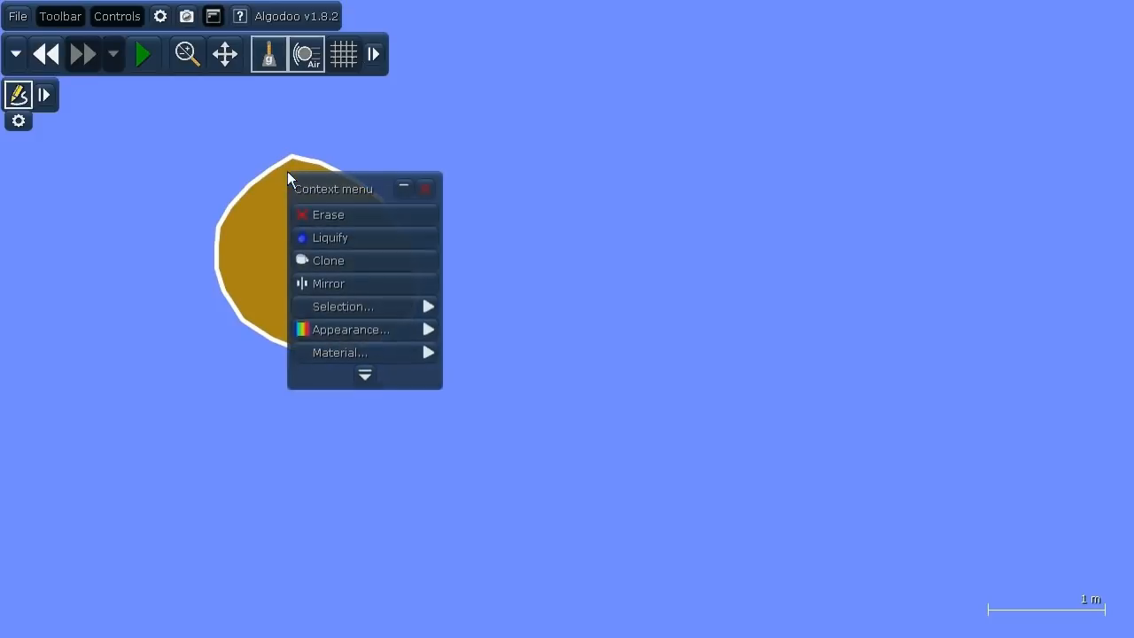
{"action": "left_click", "coordinate": [340, 353]}
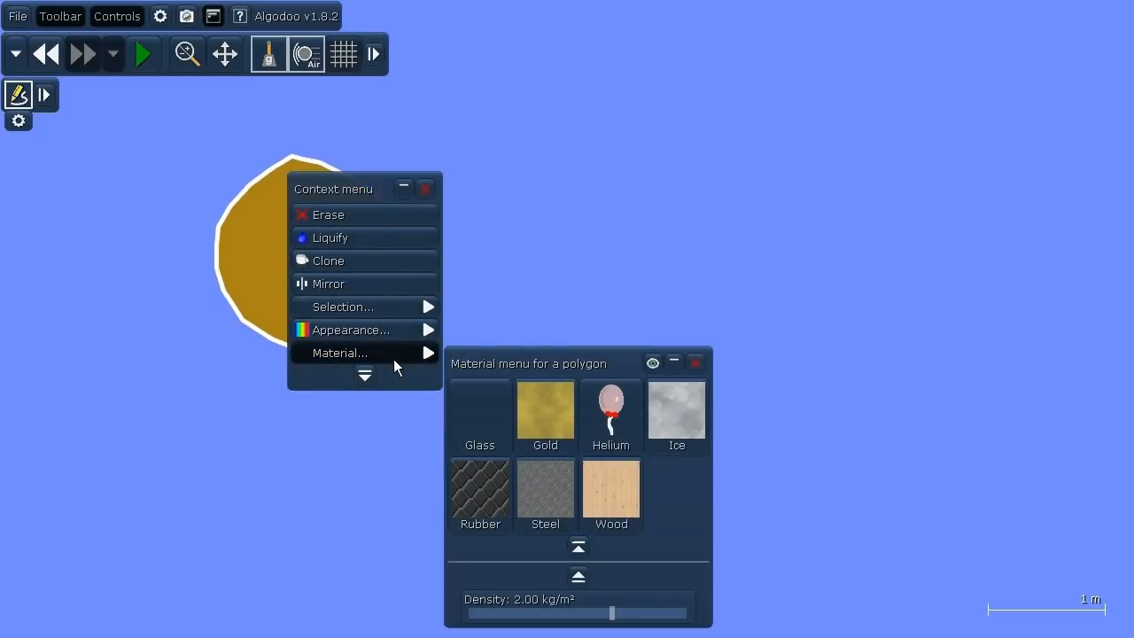
{"action": "left_click", "coordinate": [611, 486]}
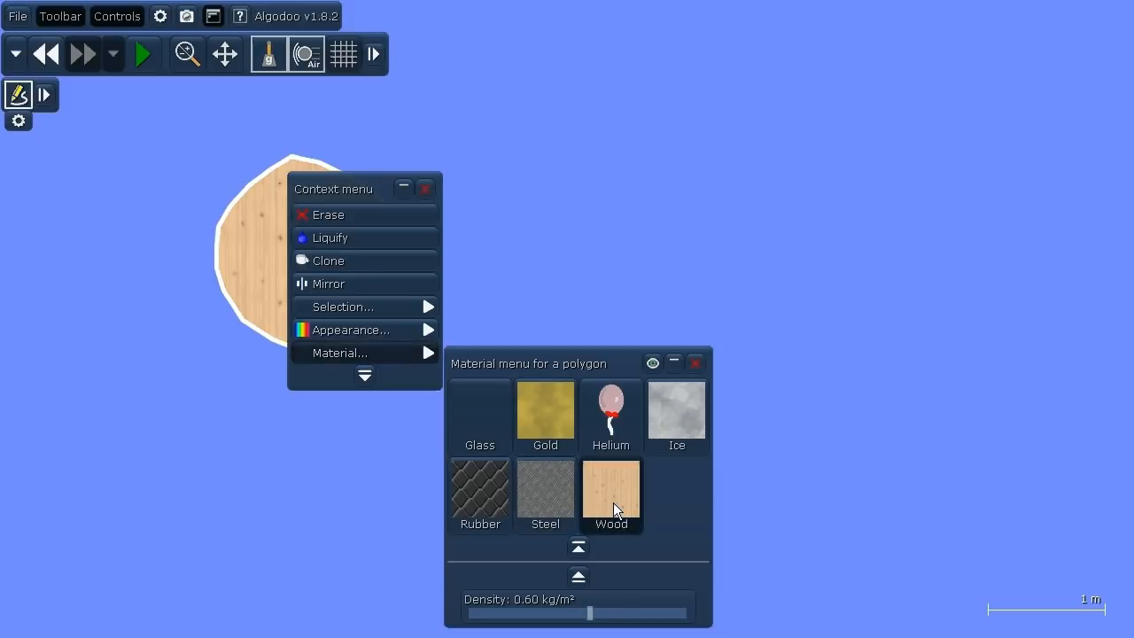
{"action": "left_click", "coordinate": [545, 486]}
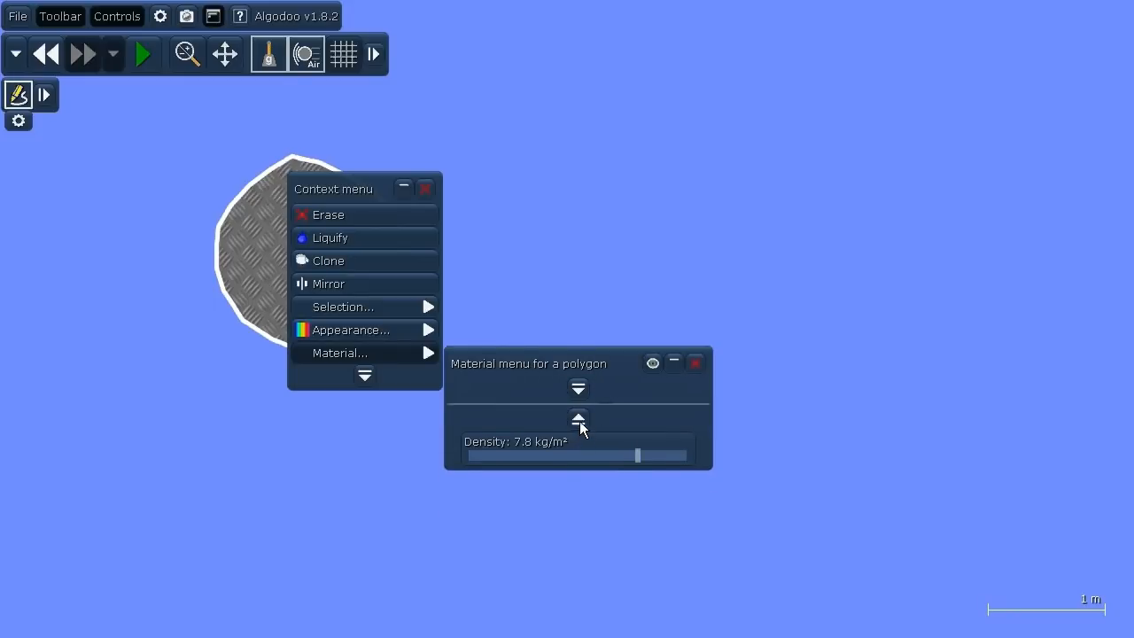
Step: Expand the steel polygon's material sliders: mass 16.7 kg, friction 0.740, restitution 0.750, refraction 1.50
{"action": "left_click", "coordinate": [578, 419]}
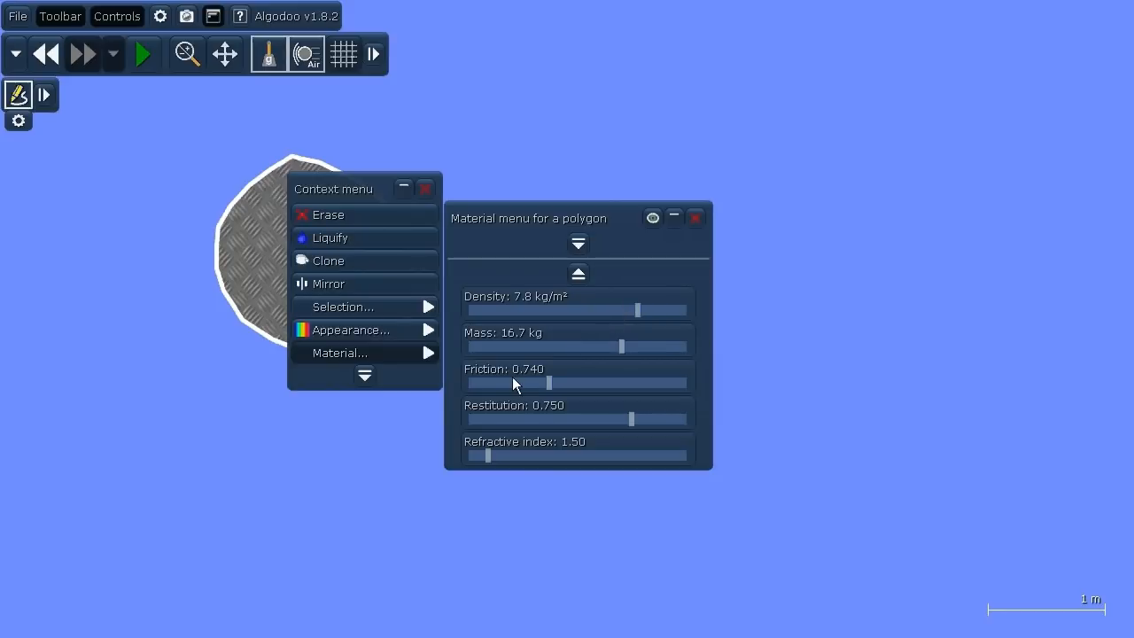
{"action": "mouse_move", "coordinate": [654, 362]}
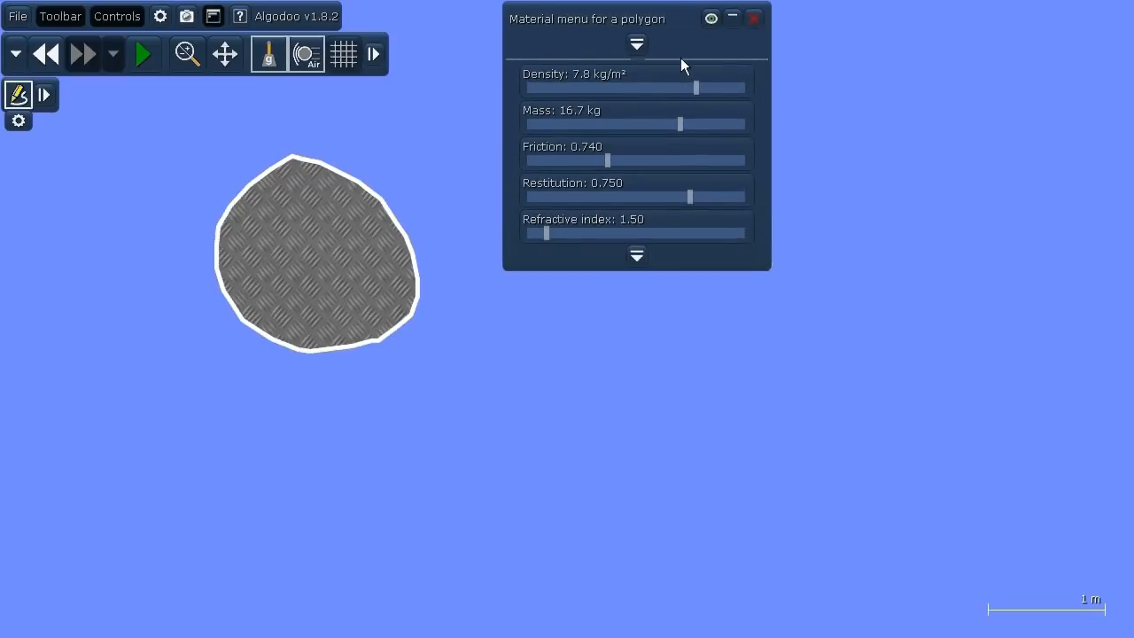
Step: Bring back the material grid, move the Material menu lower, and fold the grid away
{"action": "left_click", "coordinate": [637, 255]}
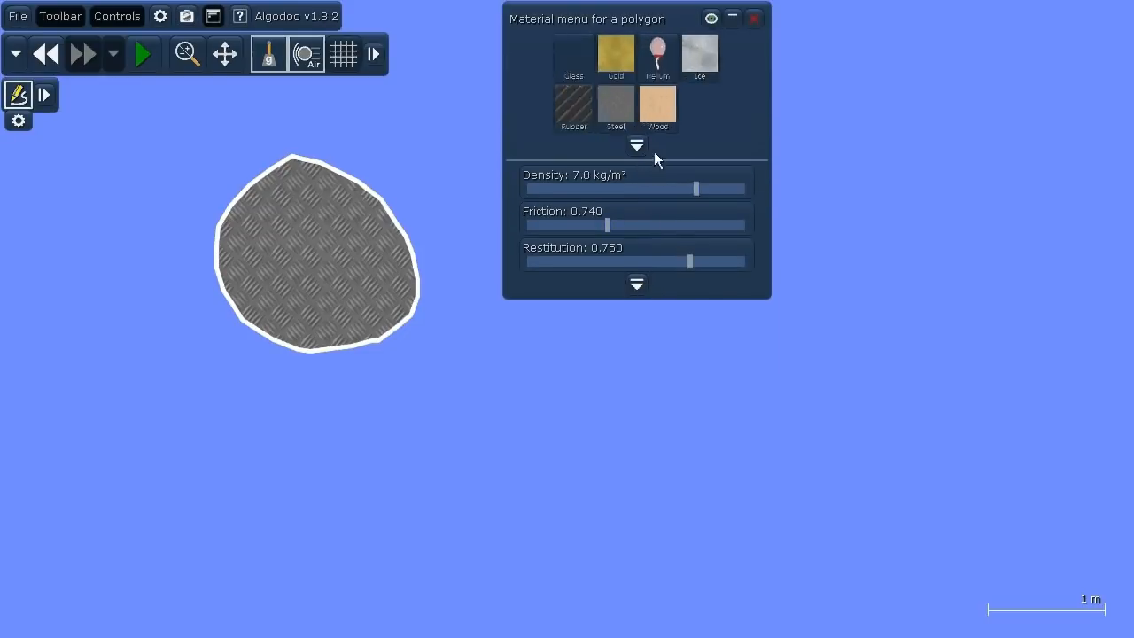
{"action": "left_click_drag", "start_coordinate": [611, 19], "coordinate": [603, 299]}
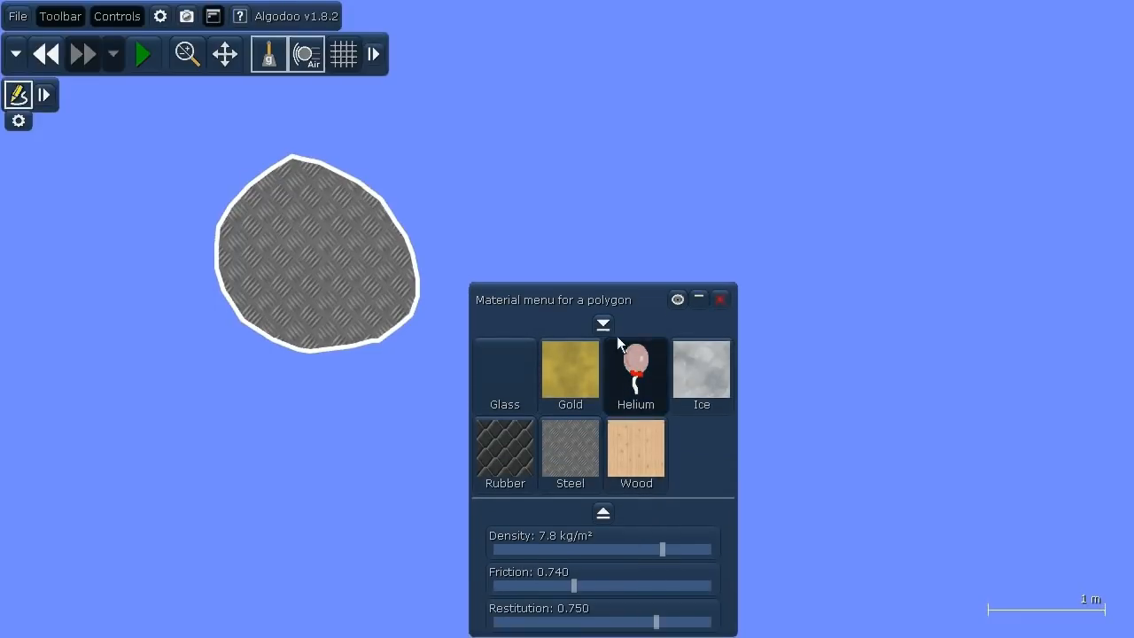
{"action": "left_click", "coordinate": [602, 325]}
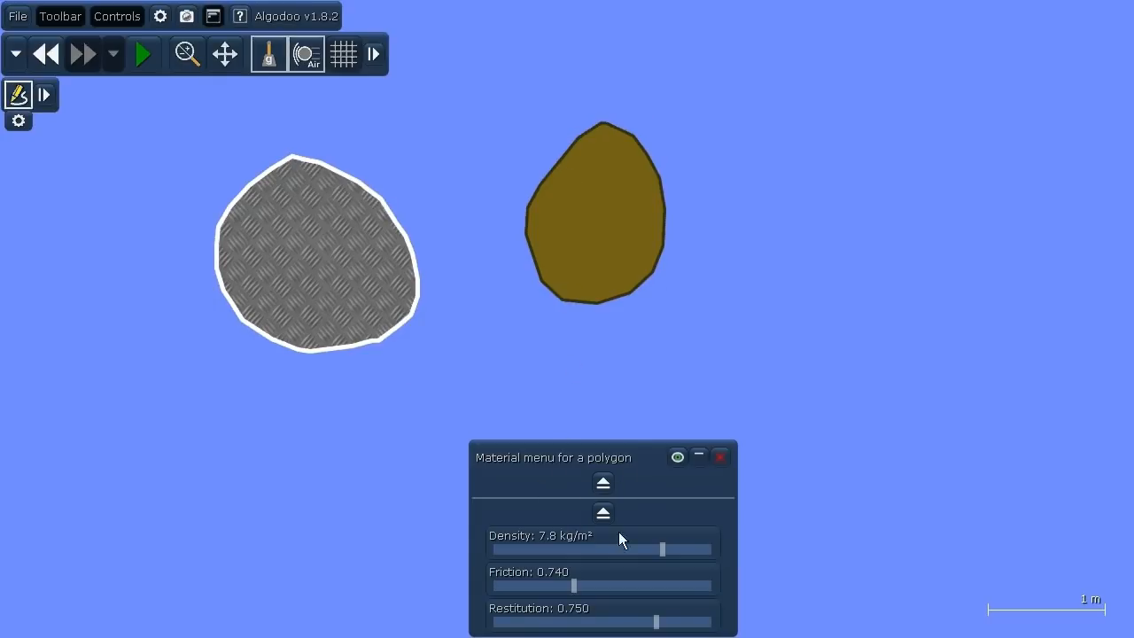
Step: Show the brown polygon's full material properties: density 2.00 kg/m², mass 2.7 kg
{"action": "right_click", "coordinate": [594, 226]}
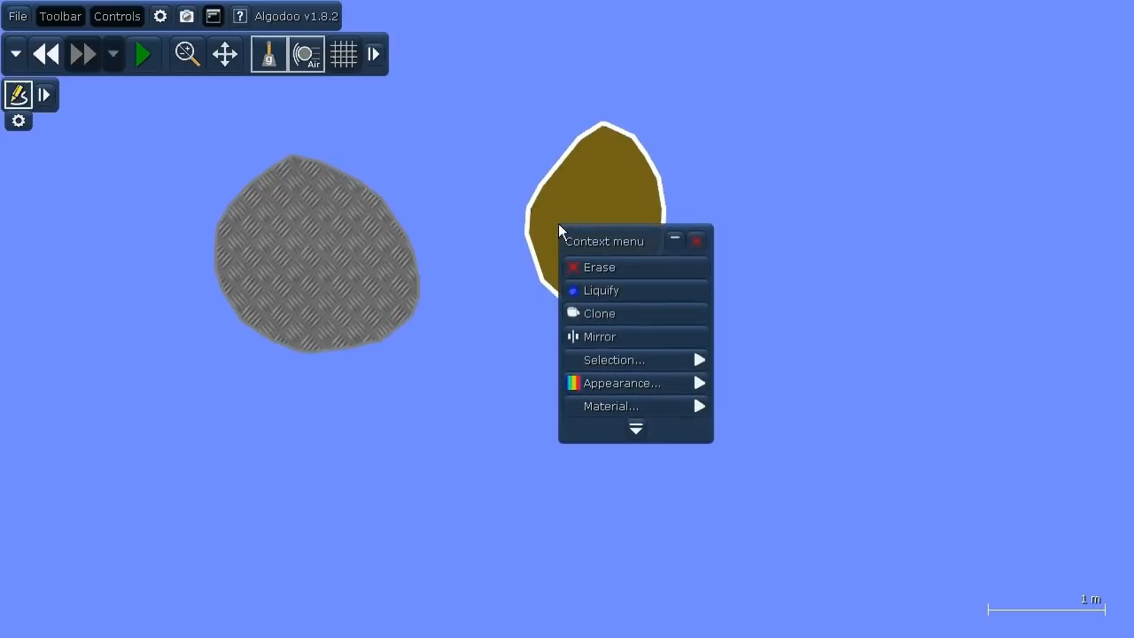
{"action": "left_click", "coordinate": [610, 405]}
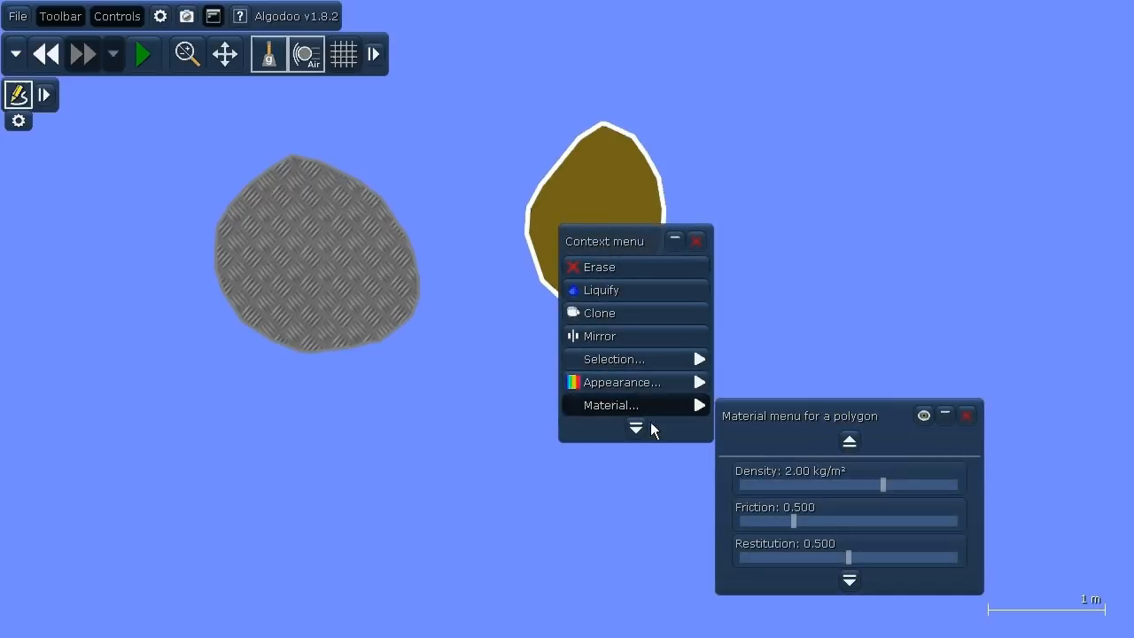
{"action": "mouse_move", "coordinate": [758, 457]}
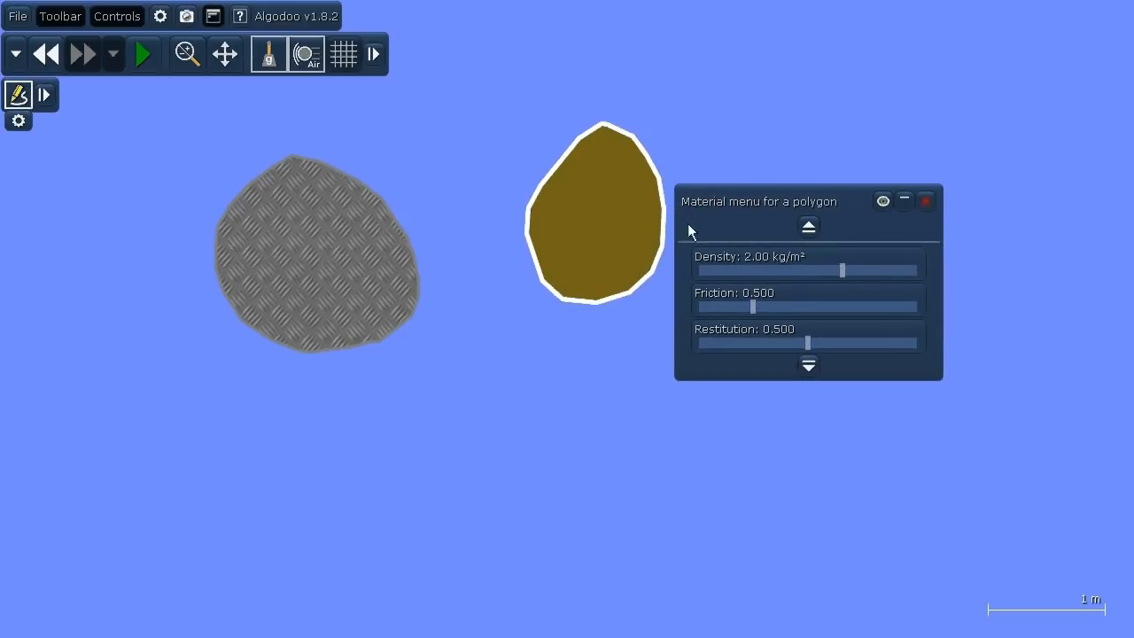
{"action": "left_click", "coordinate": [807, 365]}
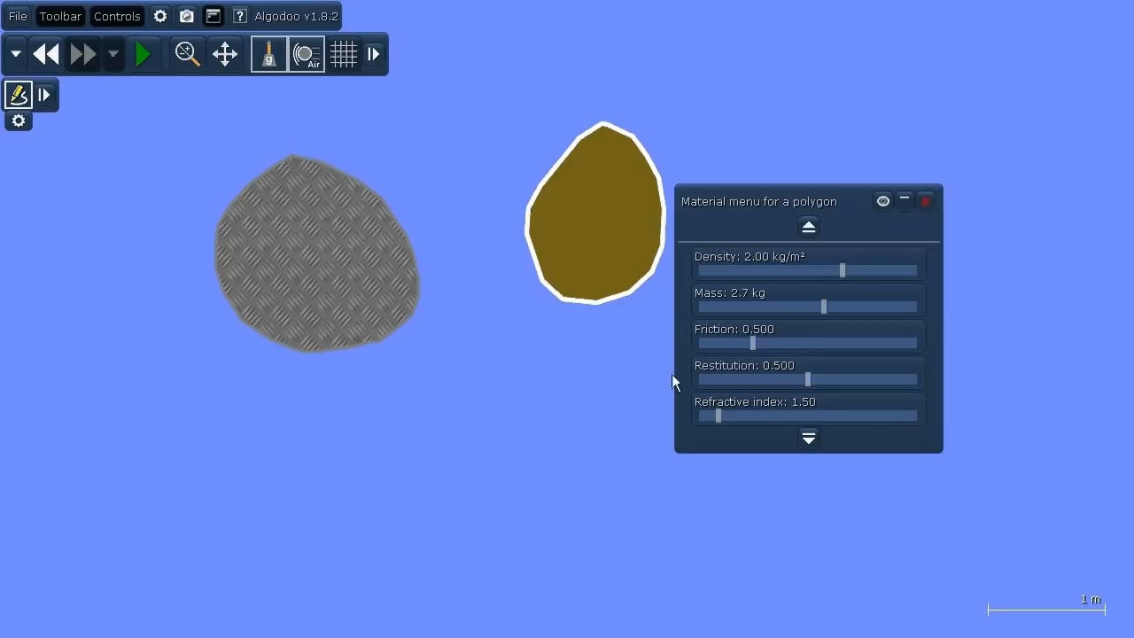
Step: Dismiss the steel polygon's context menu and close the material panel
{"action": "right_click", "coordinate": [319, 257]}
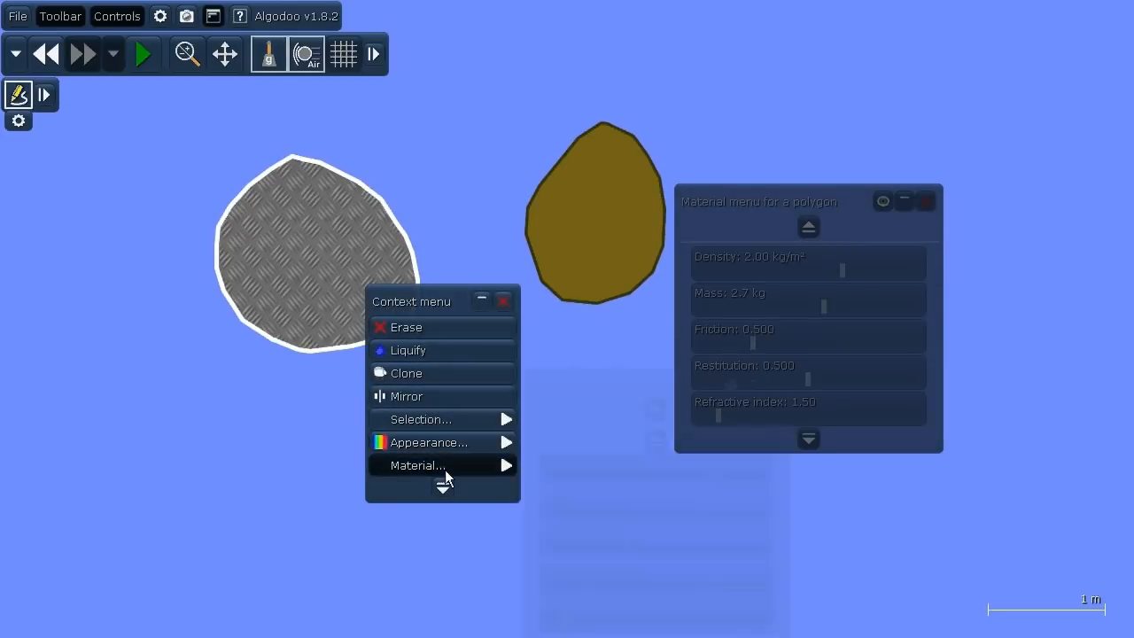
{"action": "left_click", "coordinate": [418, 466]}
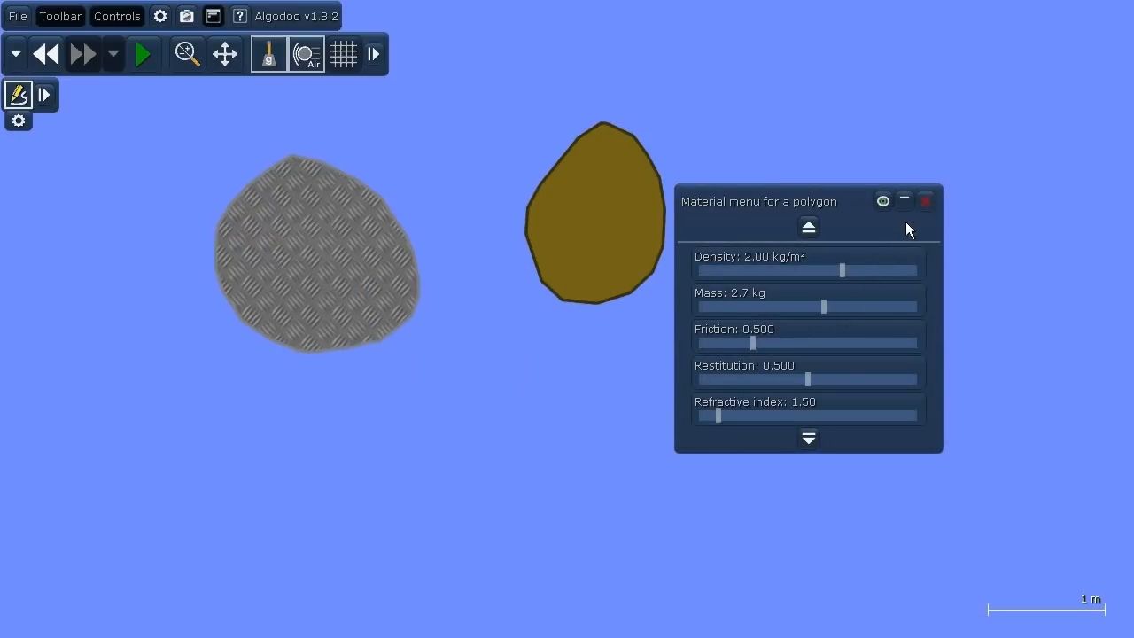
{"action": "left_click", "coordinate": [925, 200]}
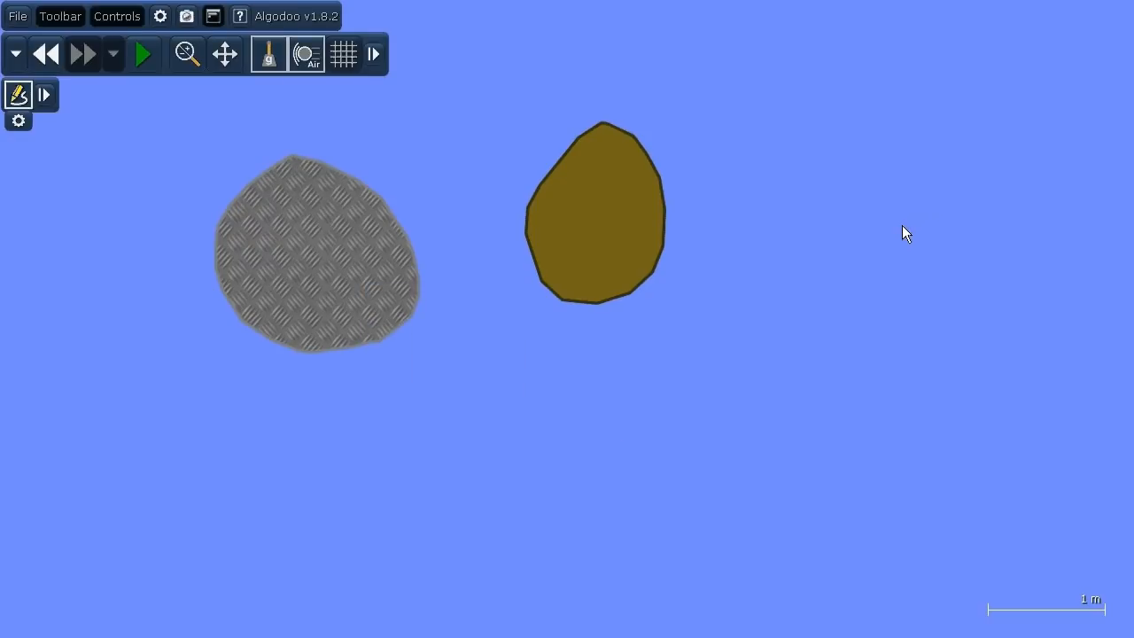
{"action": "mouse_move", "coordinate": [891, 246]}
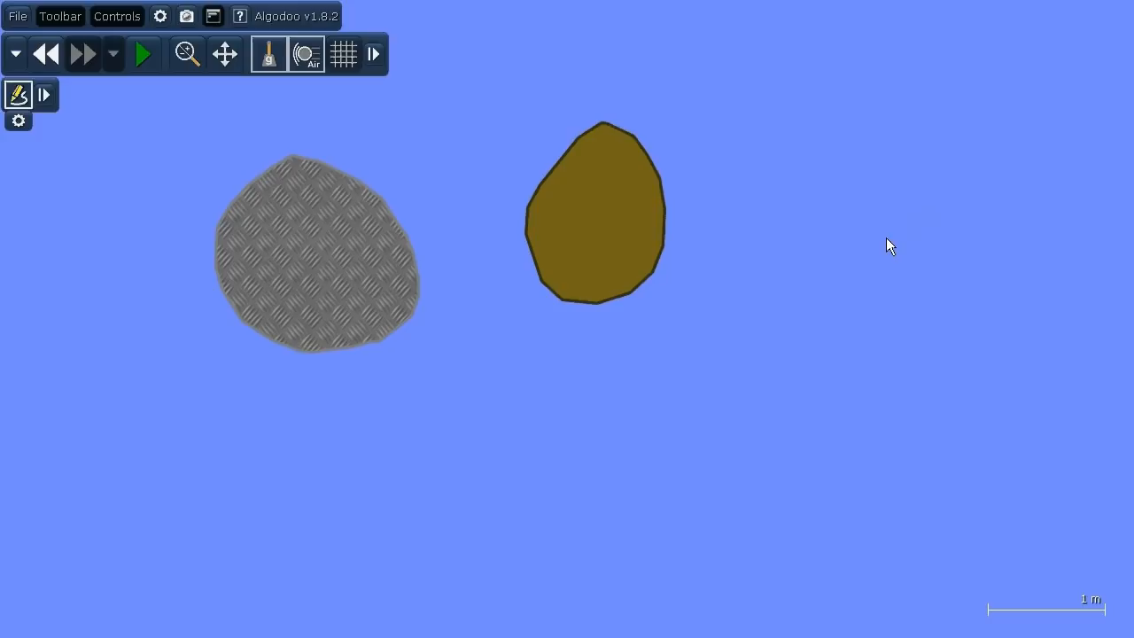
{"action": "mouse_move", "coordinate": [808, 257]}
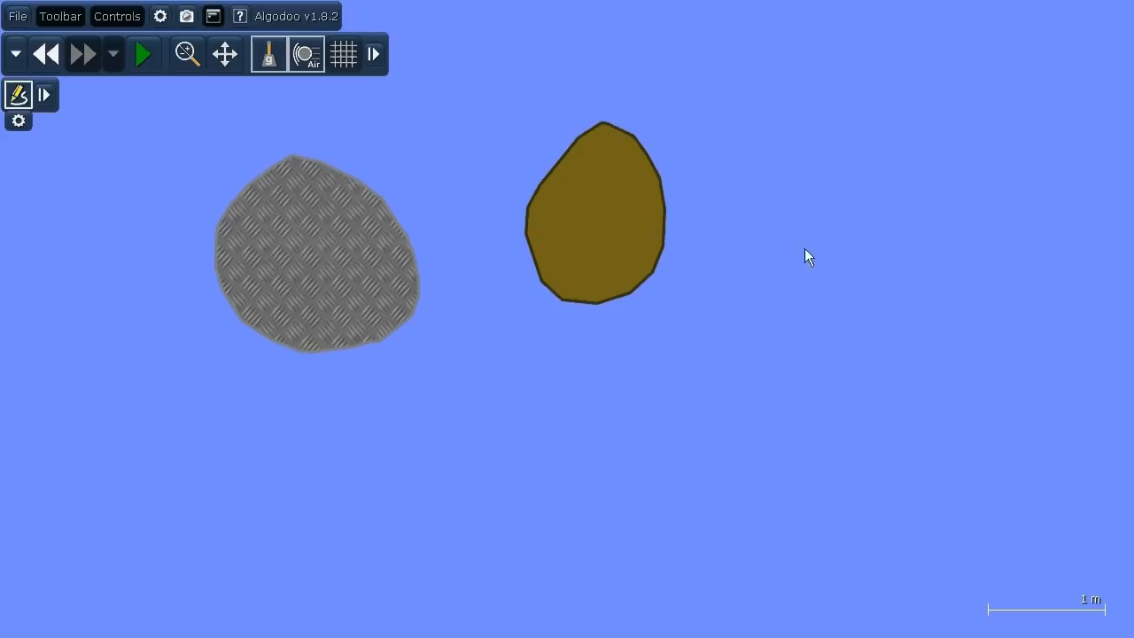
{"action": "mouse_move", "coordinate": [272, 292]}
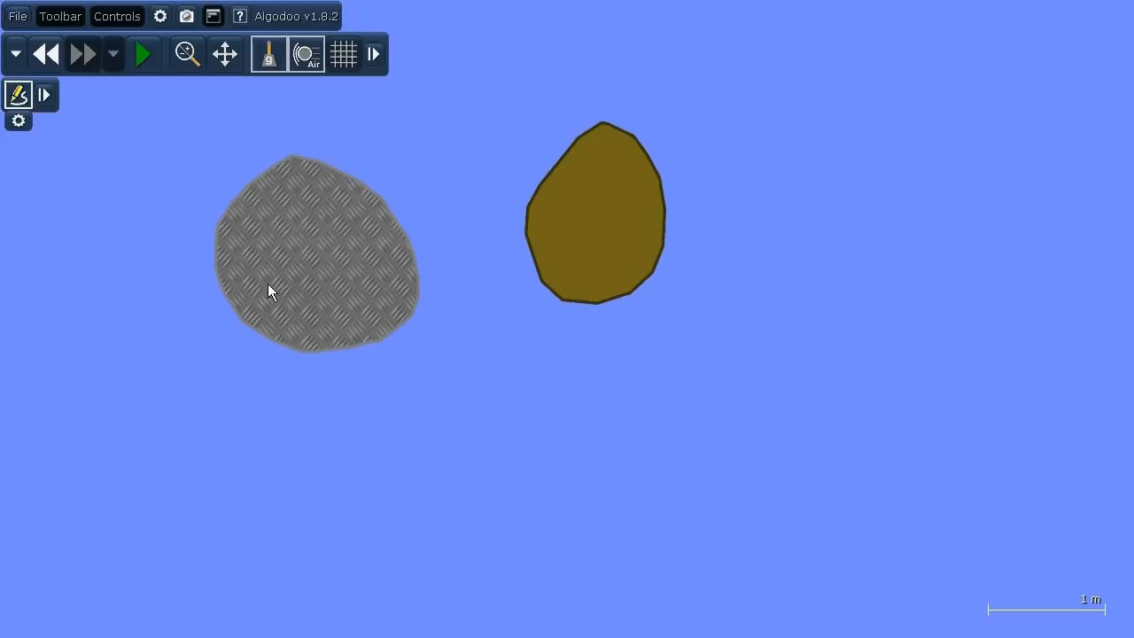
{"action": "mouse_move", "coordinate": [261, 295]}
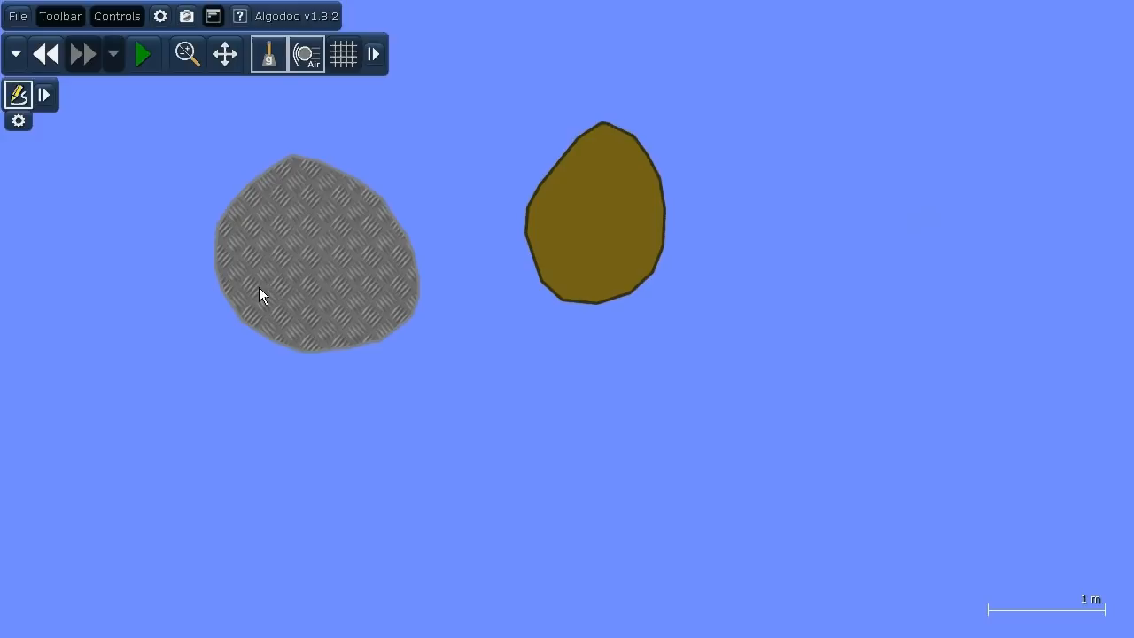